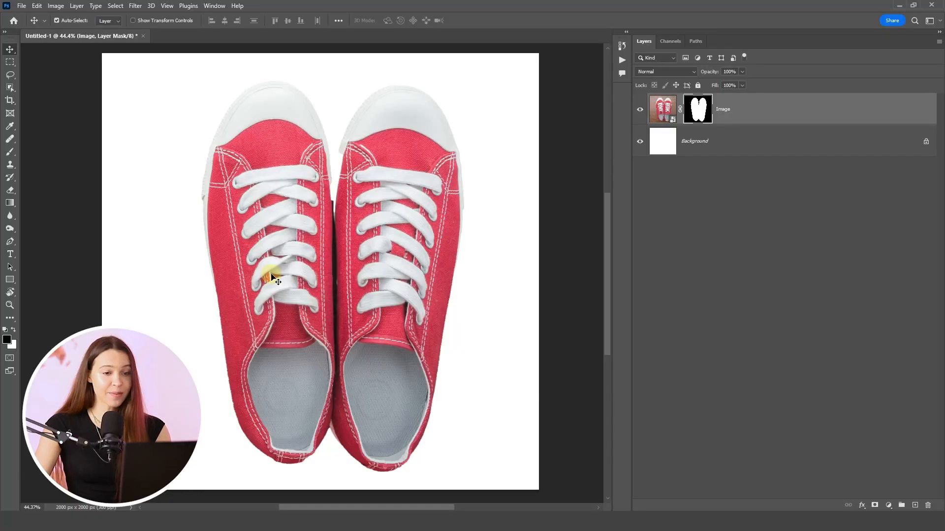
mouse_move(330, 177)
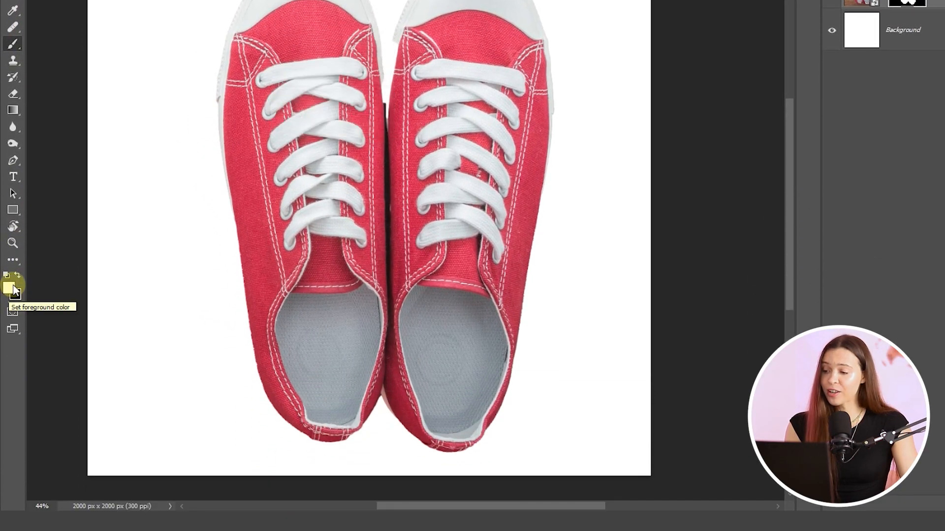
- Set the foreground colour to white (#ffffff) in the Color Picker
left_click(12, 288)
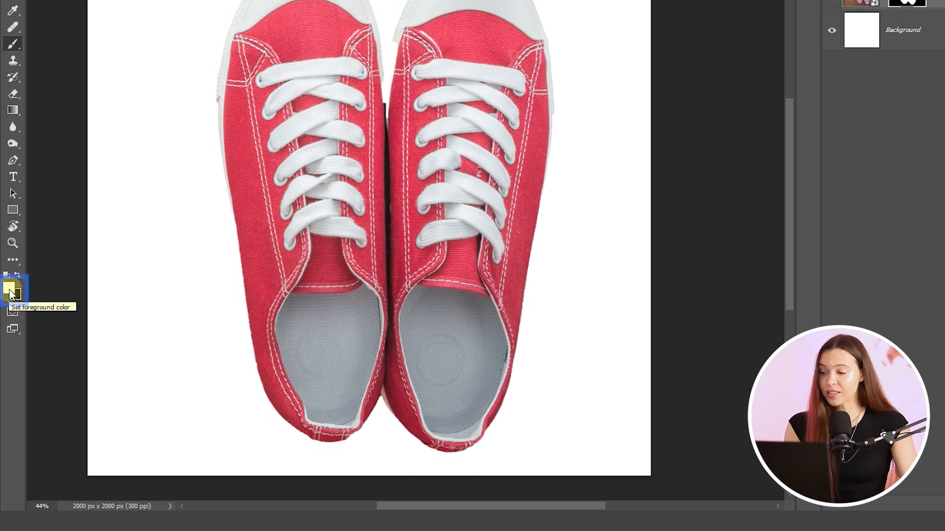
left_click(11, 291)
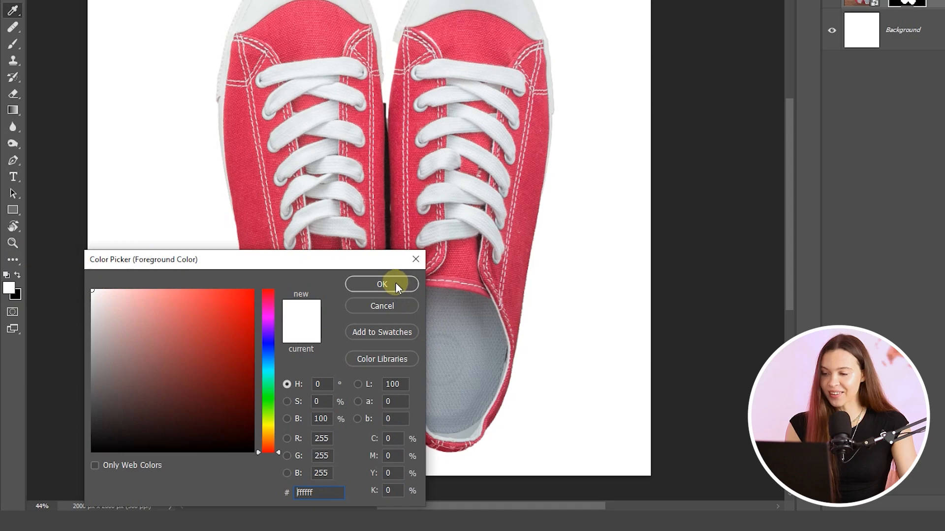
left_click(382, 283)
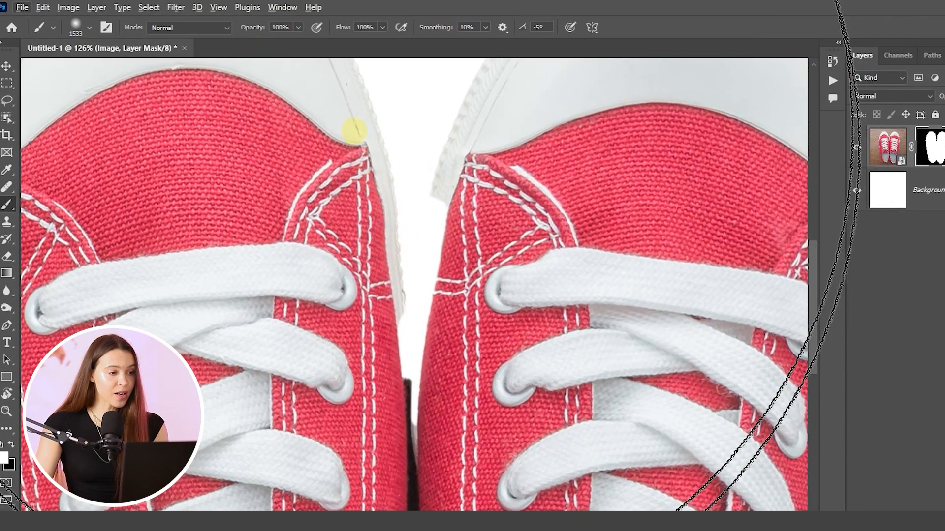
- Open the Brush Preset picker to set a 48 px brush size
left_click(88, 27)
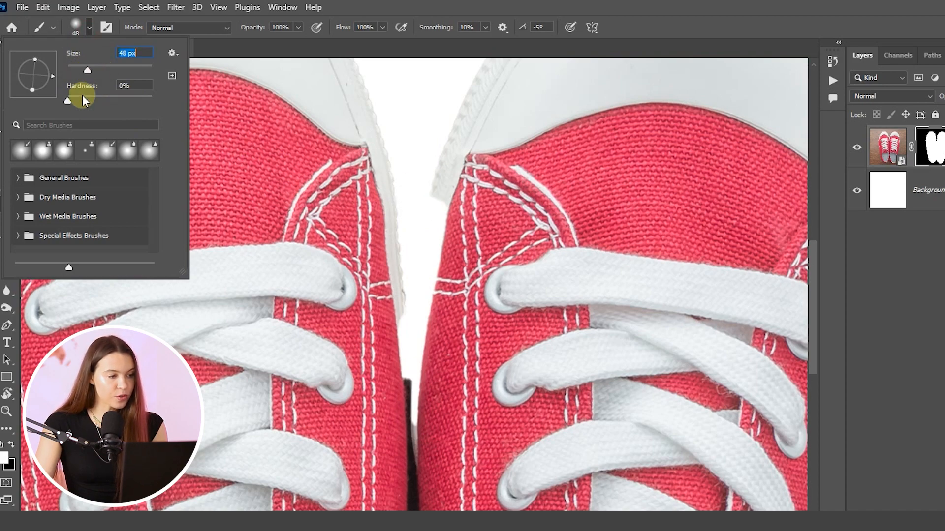
- Drag the Hardness slider up to 31% in the Brush Preset picker
left_click_drag(67, 101, 94, 100)
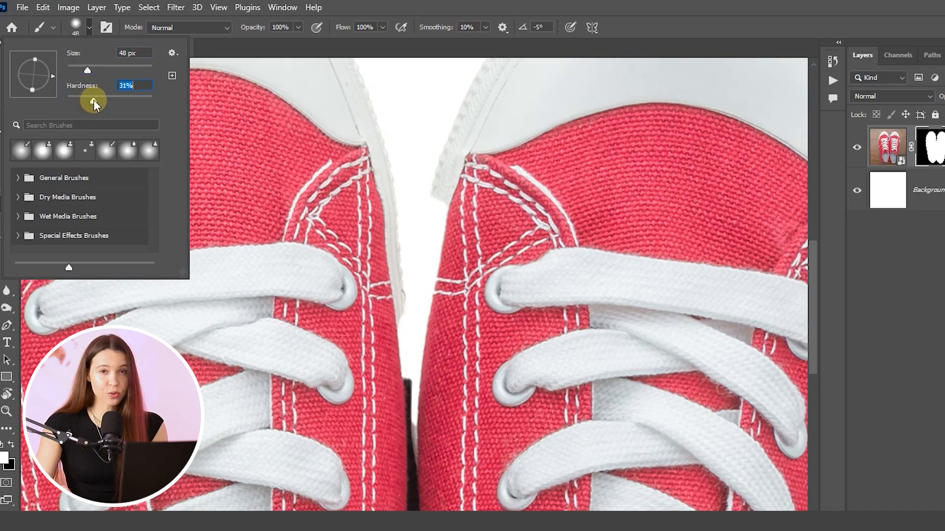
mouse_move(93, 104)
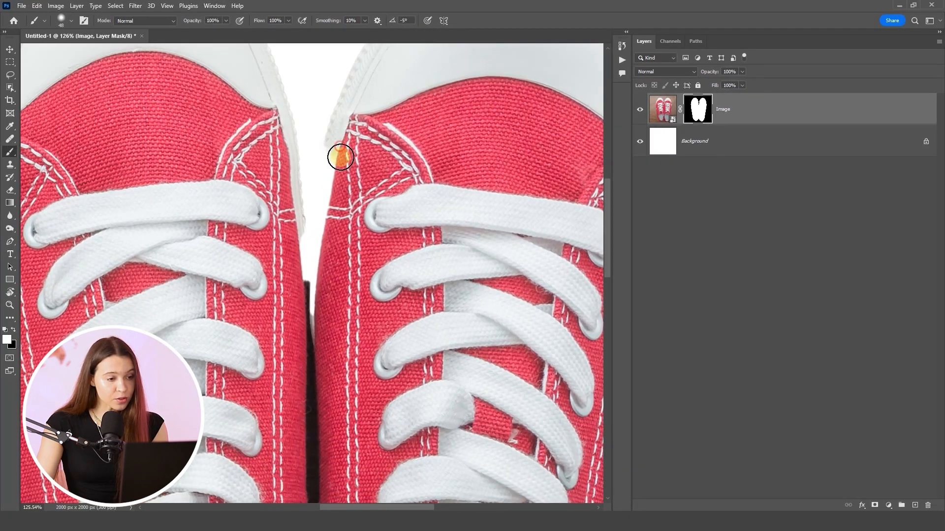
- Paint white along the right sneaker's inner edge in the gap between the shoes
left_click_drag(341, 156, 324, 293)
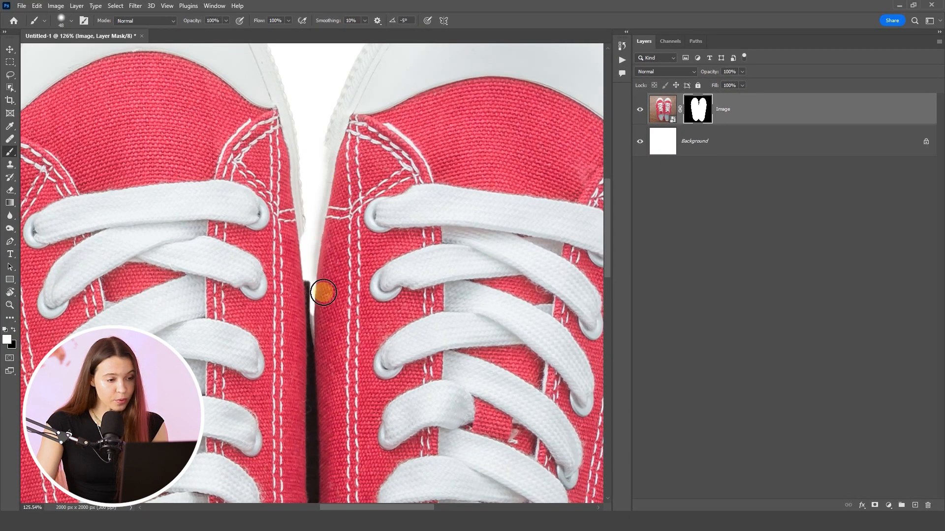
left_click_drag(322, 294, 331, 179)
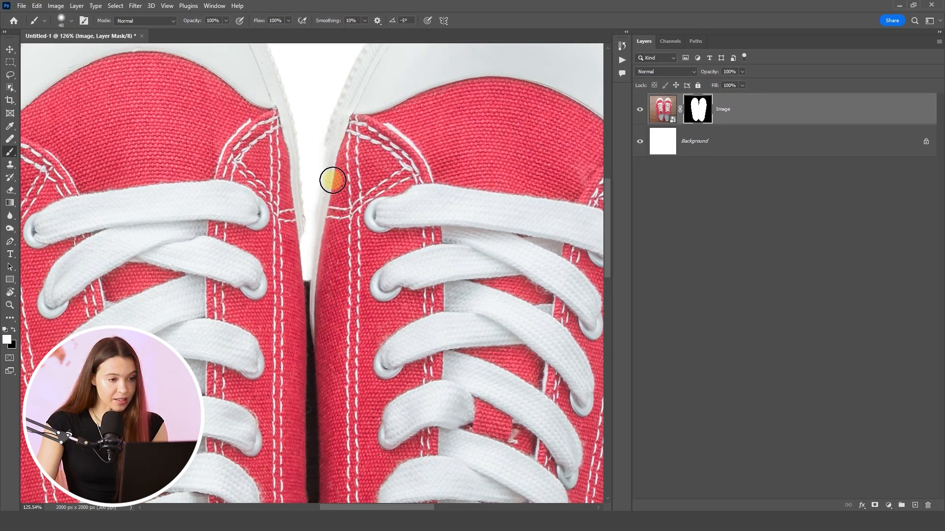